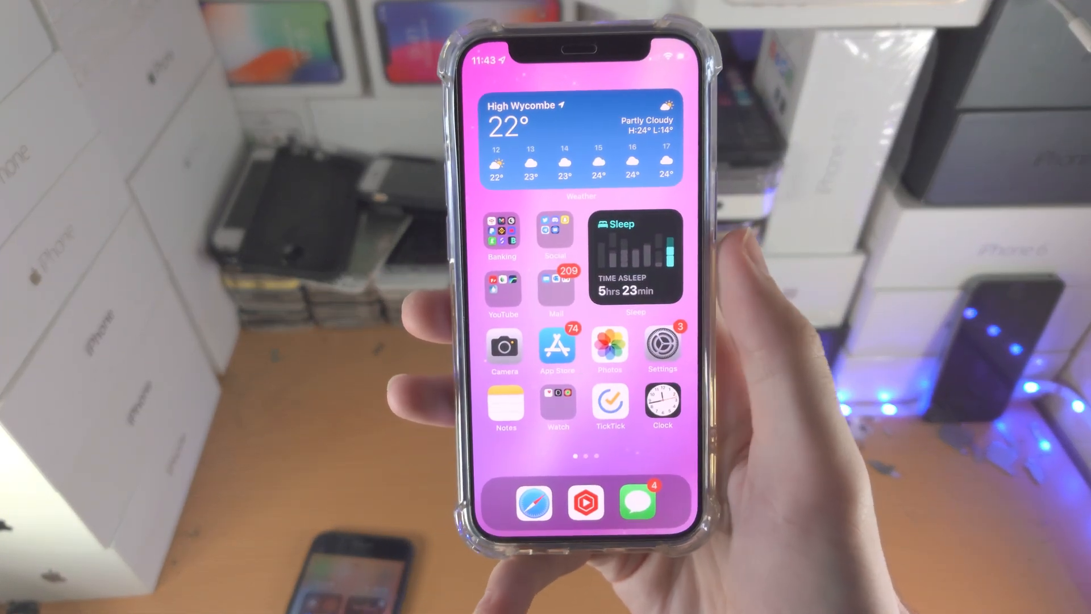
# Launch Settings and go to the Apple ID account page
pyautogui.click(661, 346)
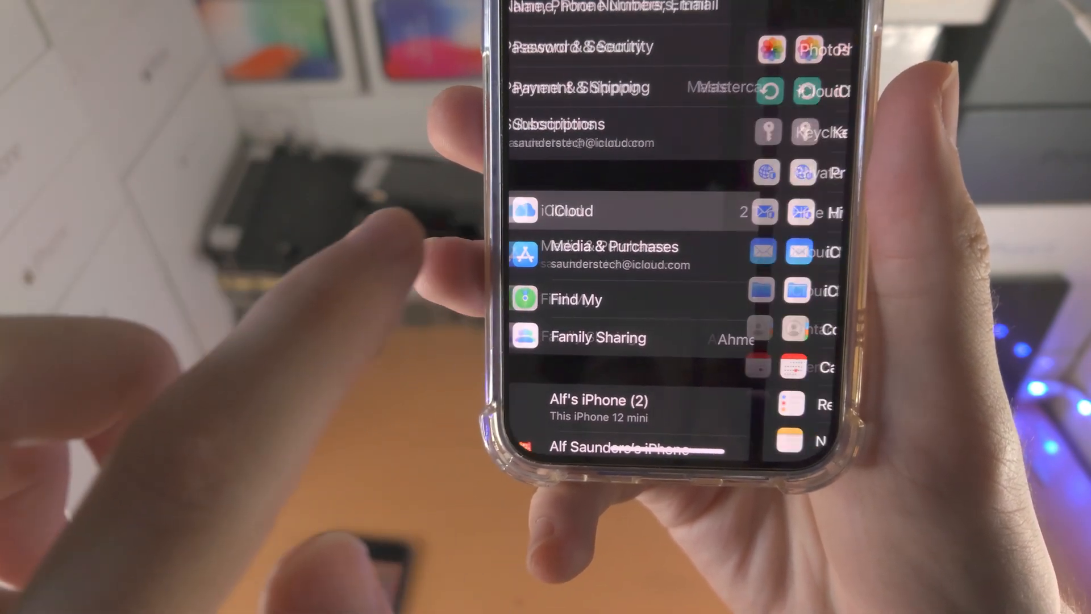
# Open iCloud and browse the app sync toggles for Contacts, Calendars and Notes
pyautogui.click(593, 211)
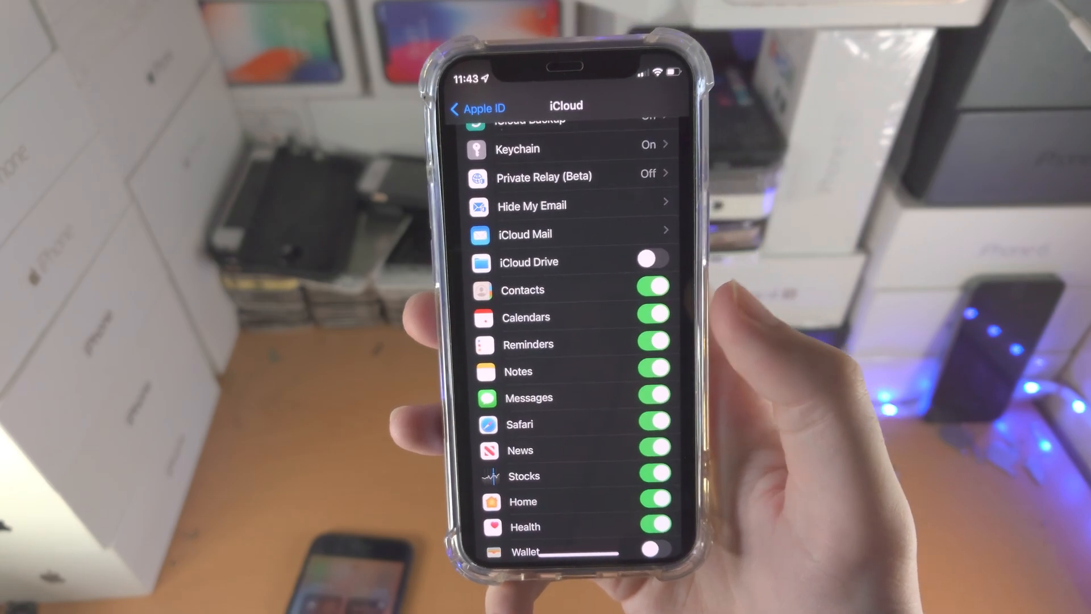
pyautogui.scroll(-3)
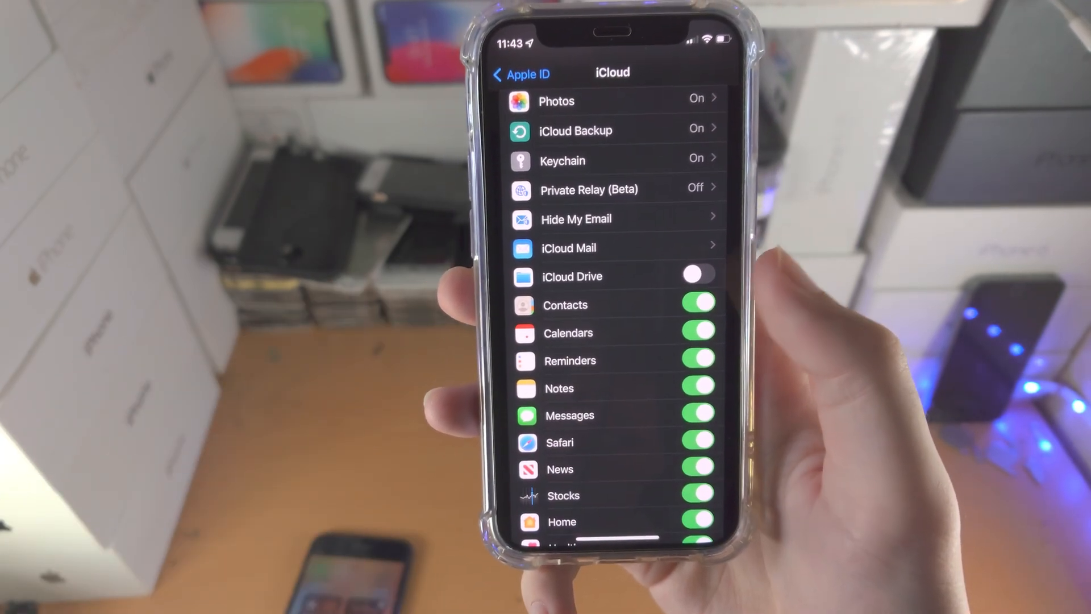
pyautogui.scroll(-3)
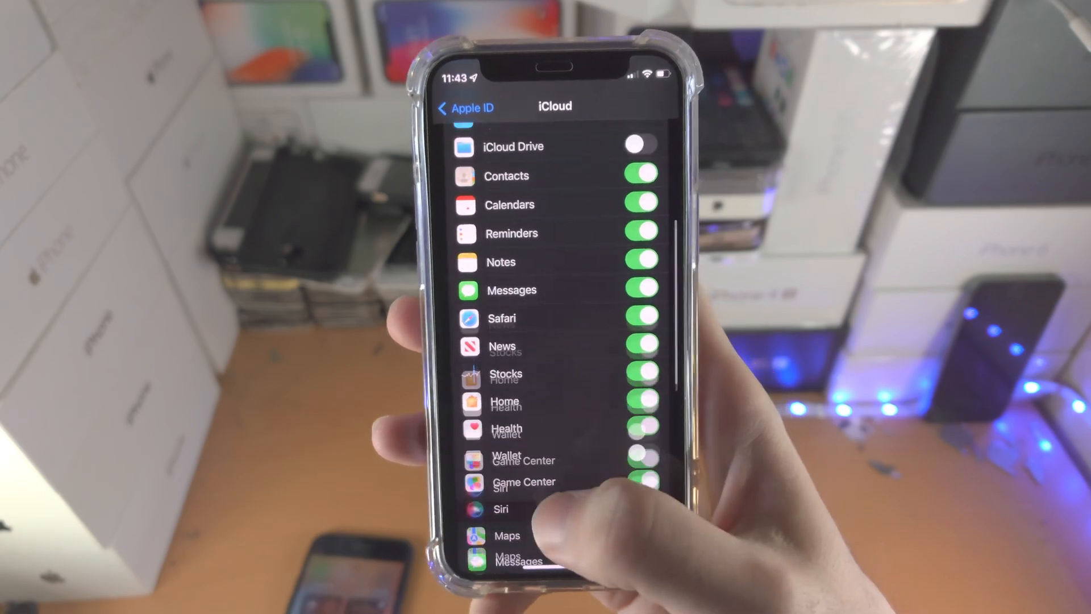
# Scroll the iCloud page to the iCloud+ storage summary showing 1.5 TB of 2 TB used
pyautogui.scroll(-3)
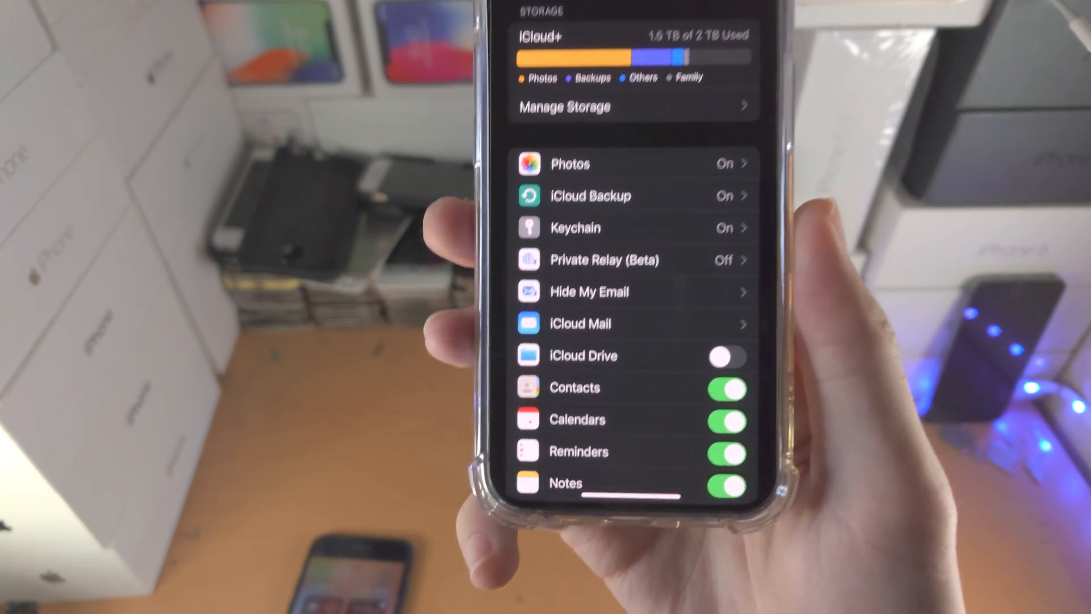
pyautogui.scroll(-3)
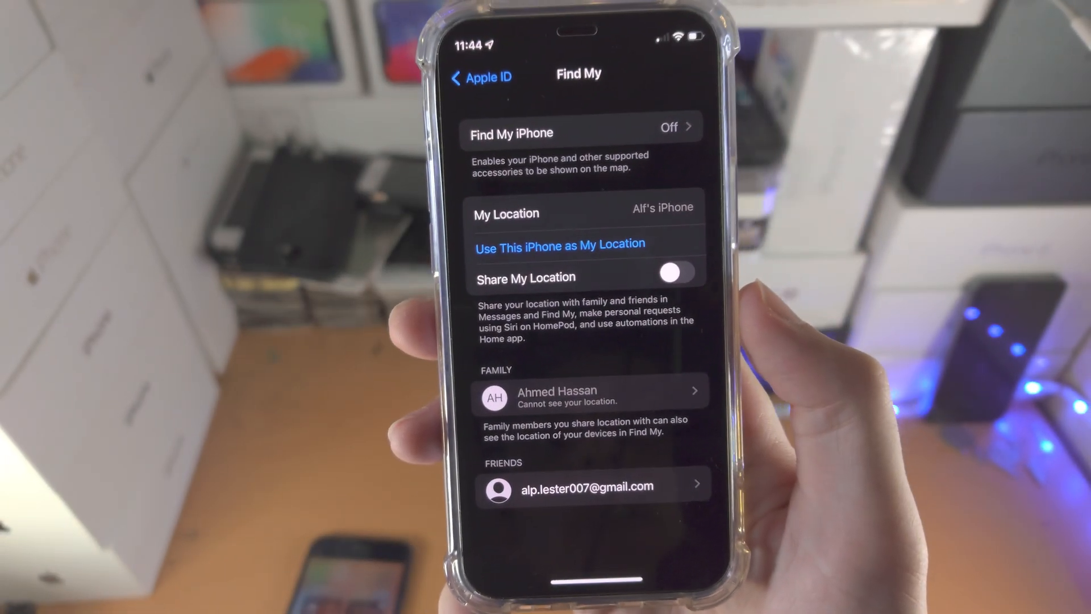
# Open the Find My iPhone setting, which is switched off
pyautogui.click(581, 130)
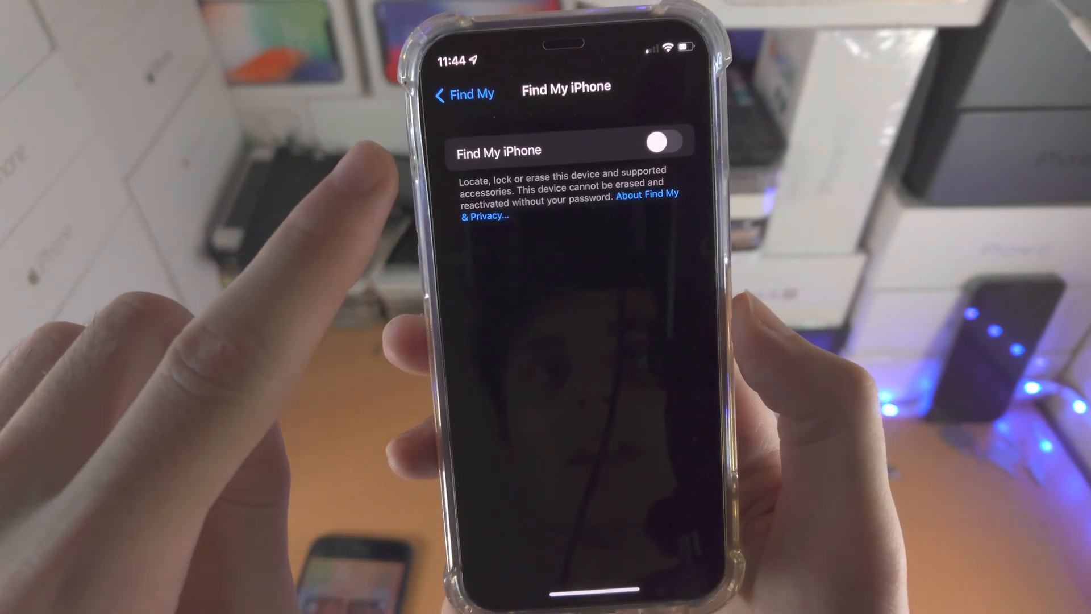